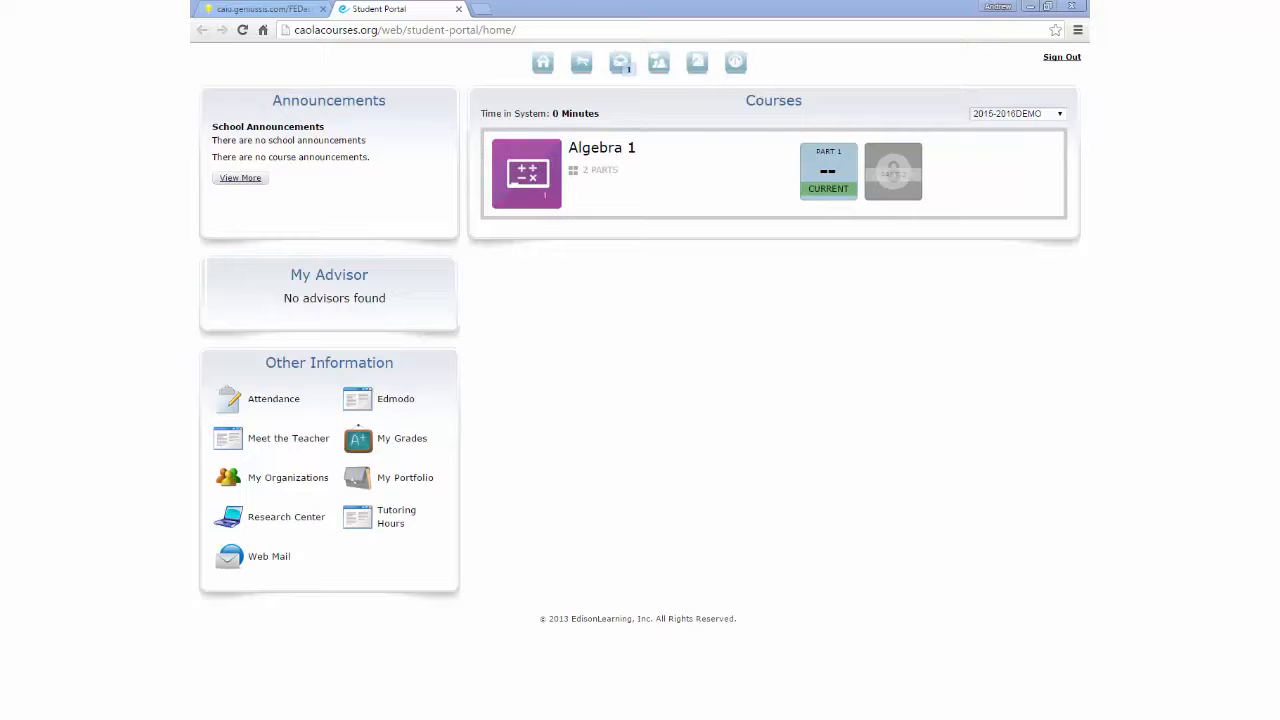
mouse_move(373, 312)
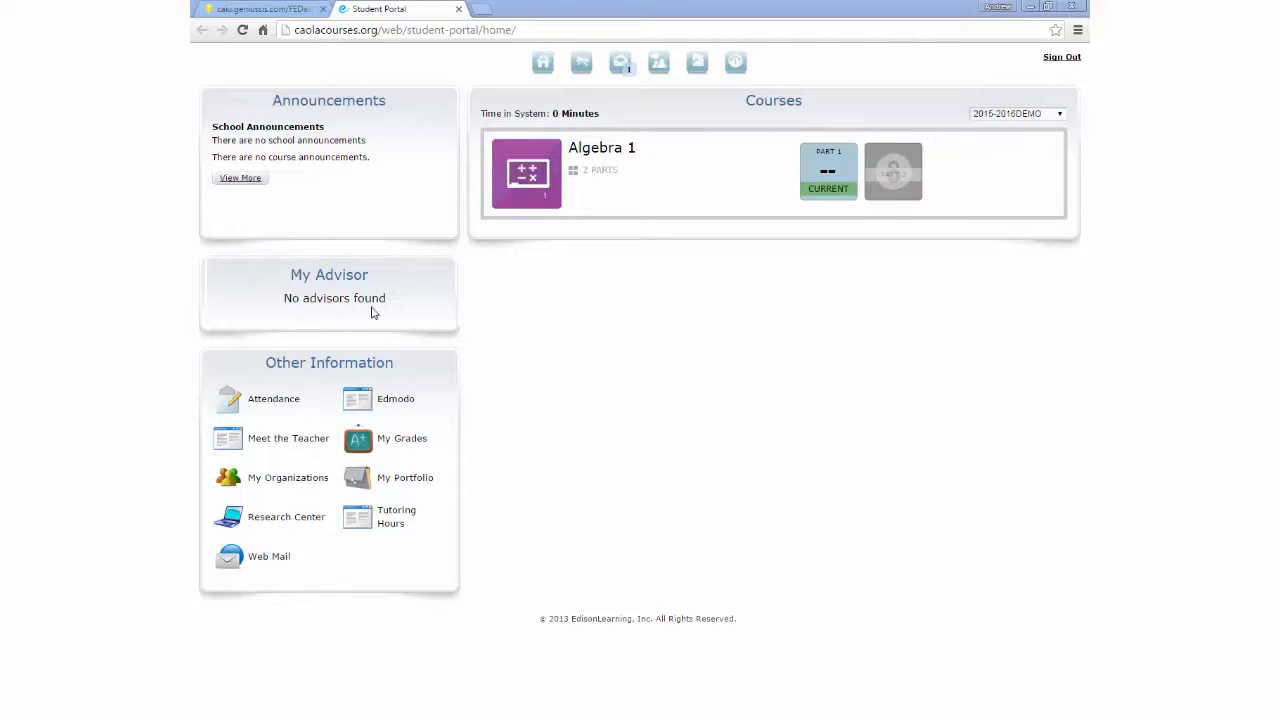
mouse_move(403, 300)
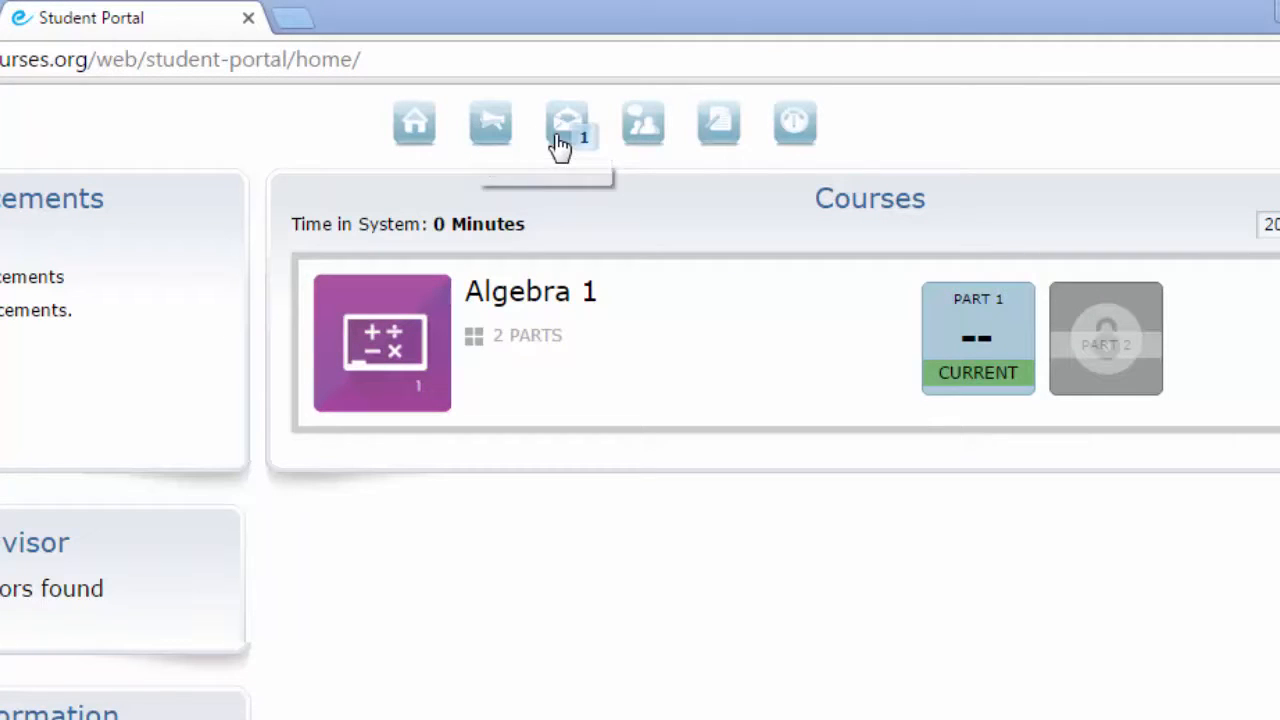
mouse_move(583, 133)
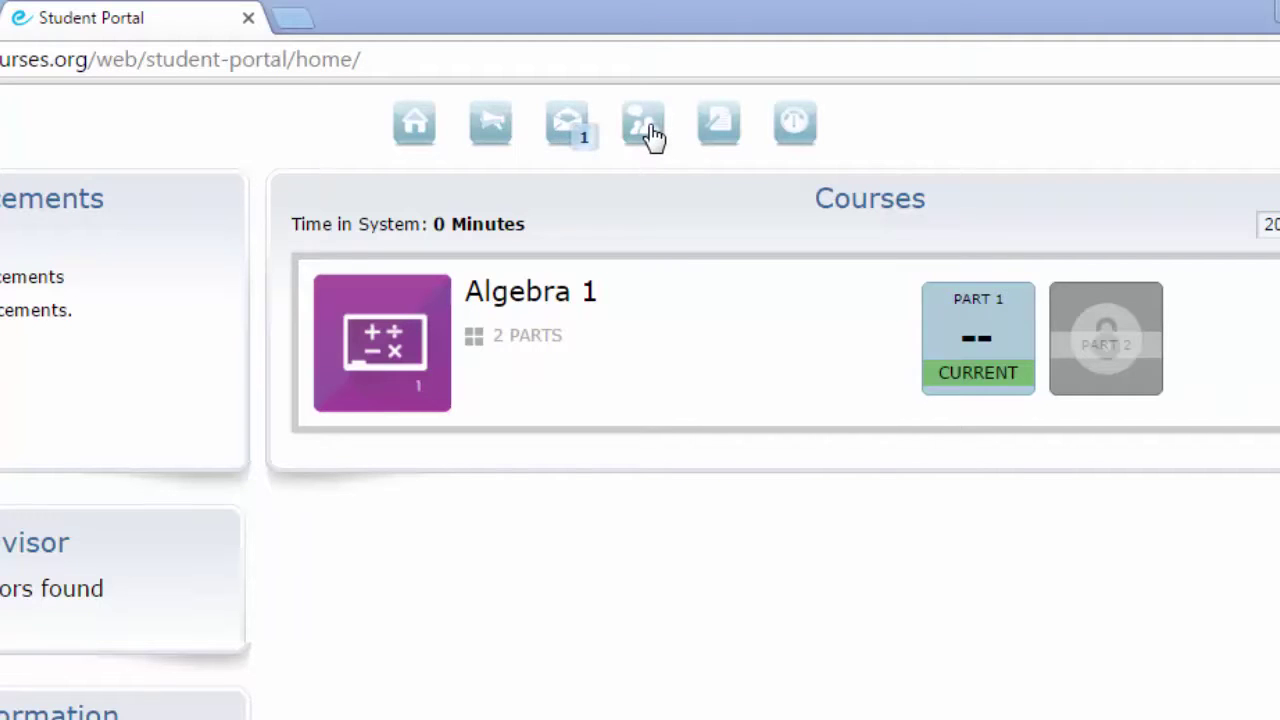
mouse_move(720, 135)
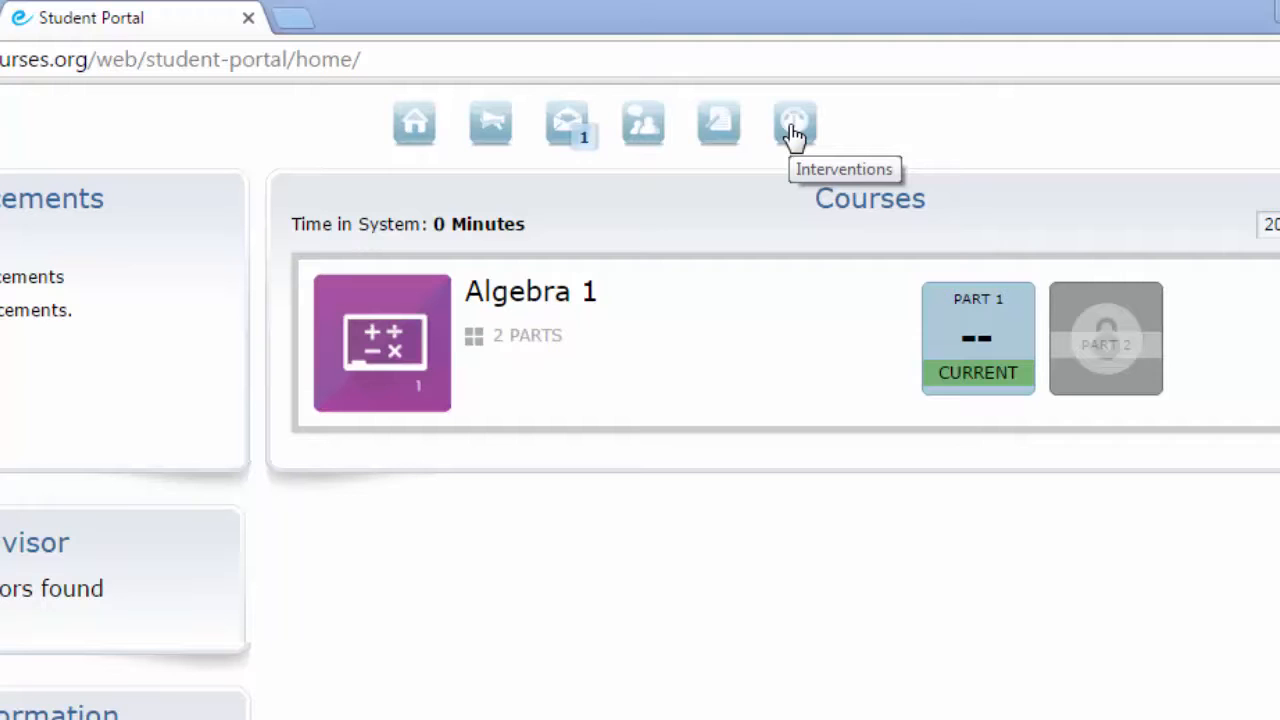
mouse_move(597, 364)
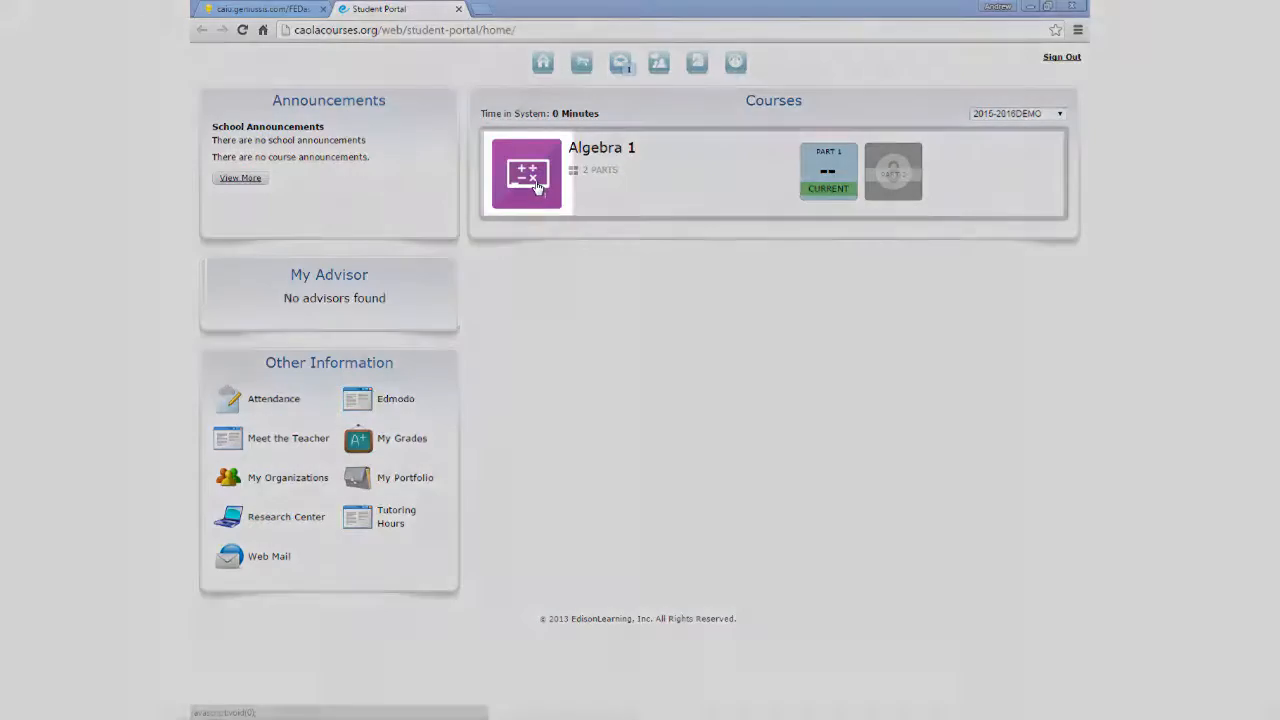
Expand the Algebra 1 course and launch Part 1 in the course player.
click(527, 173)
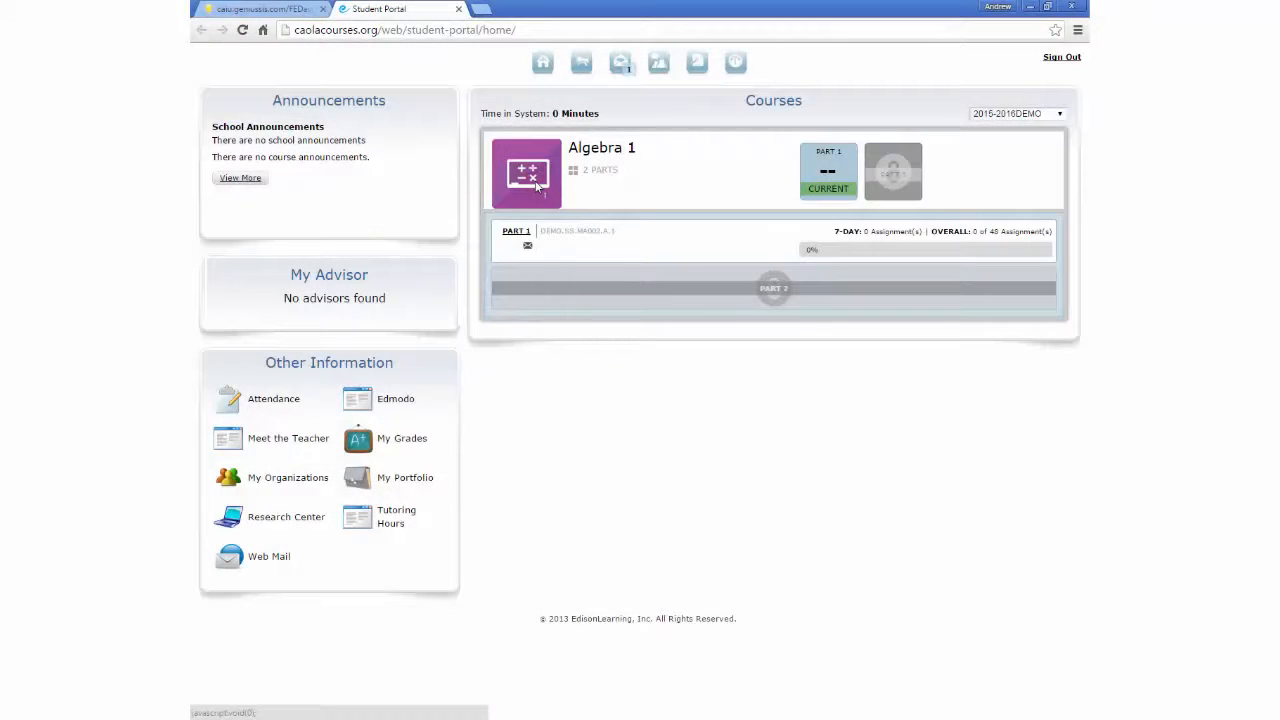
click(513, 231)
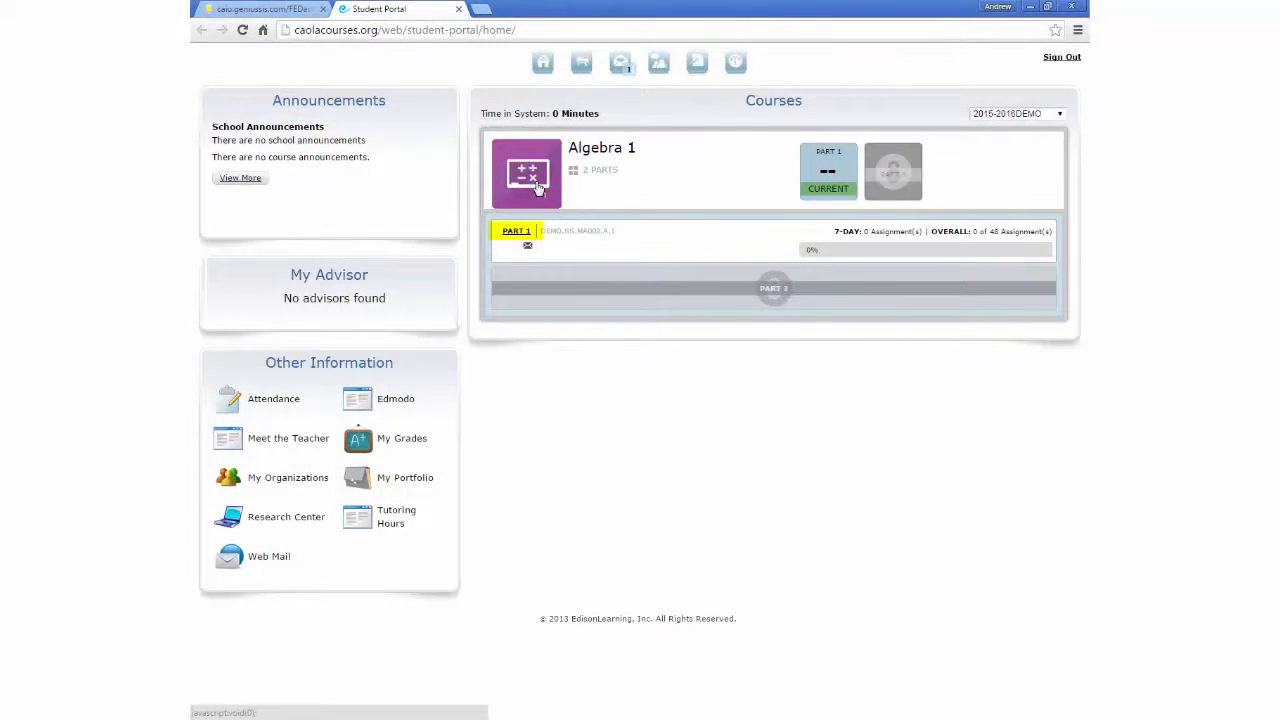
click(500, 231)
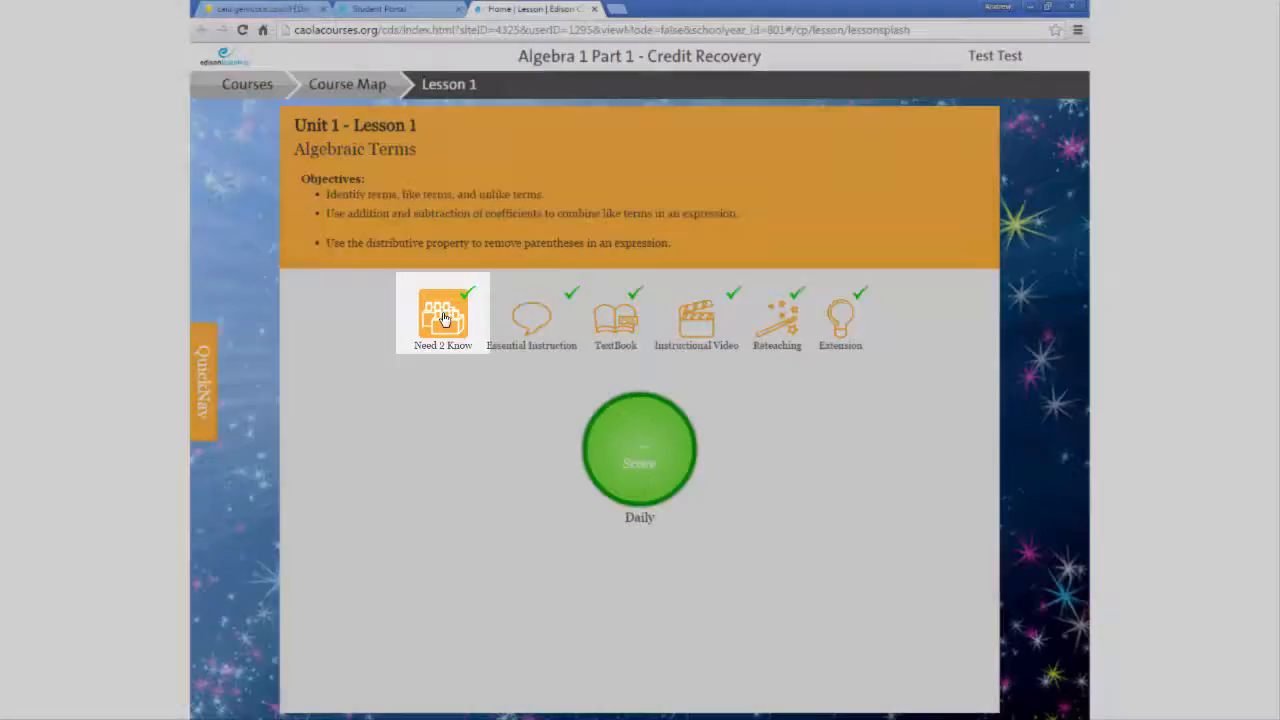
click(443, 314)
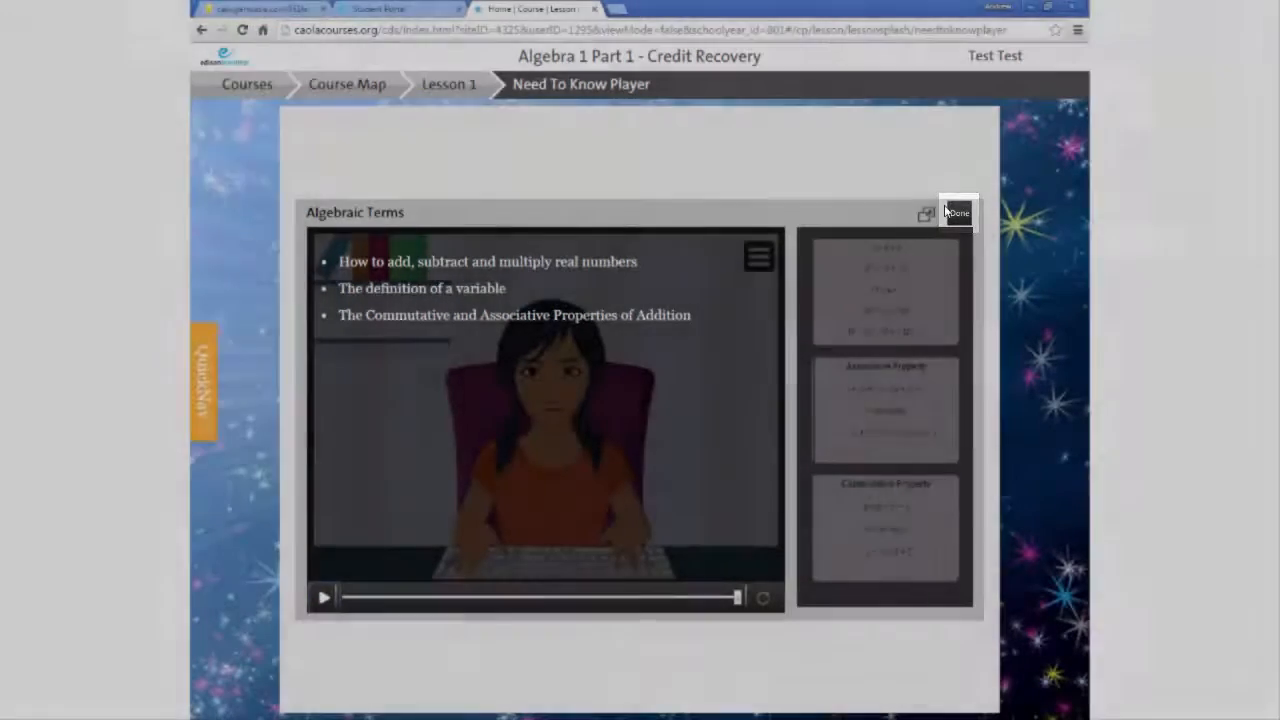
click(960, 212)
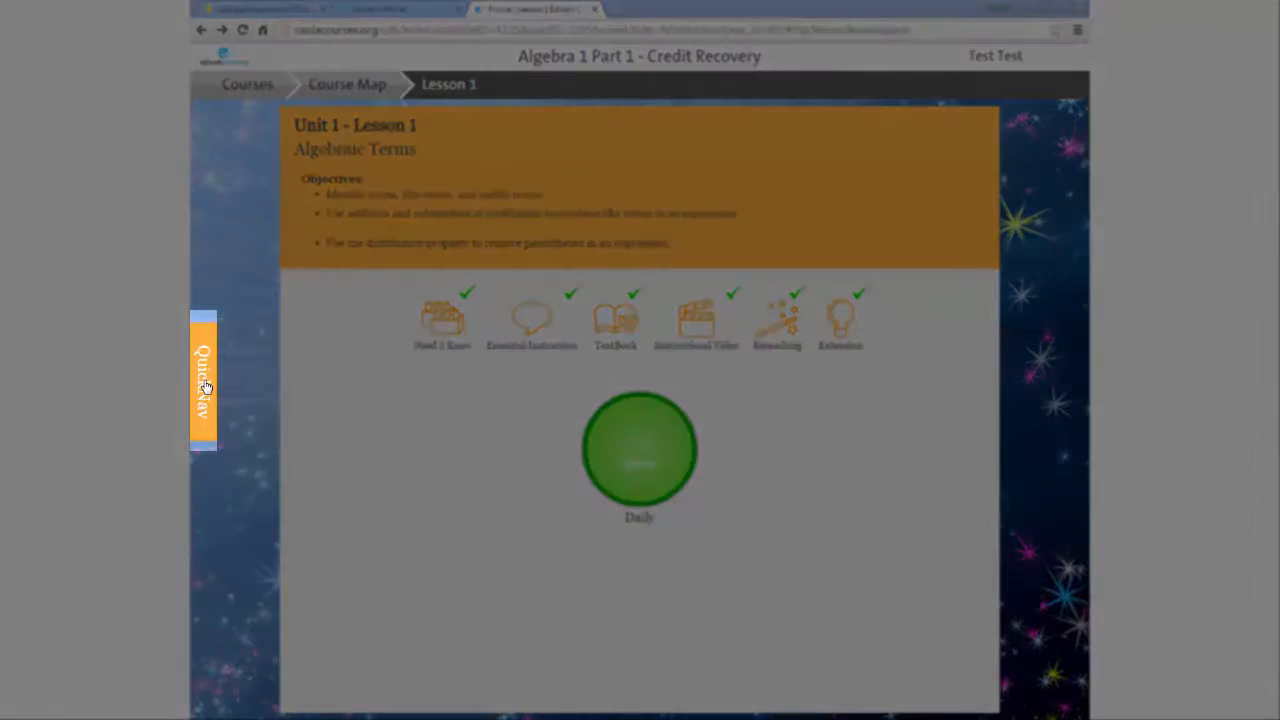
click(204, 383)
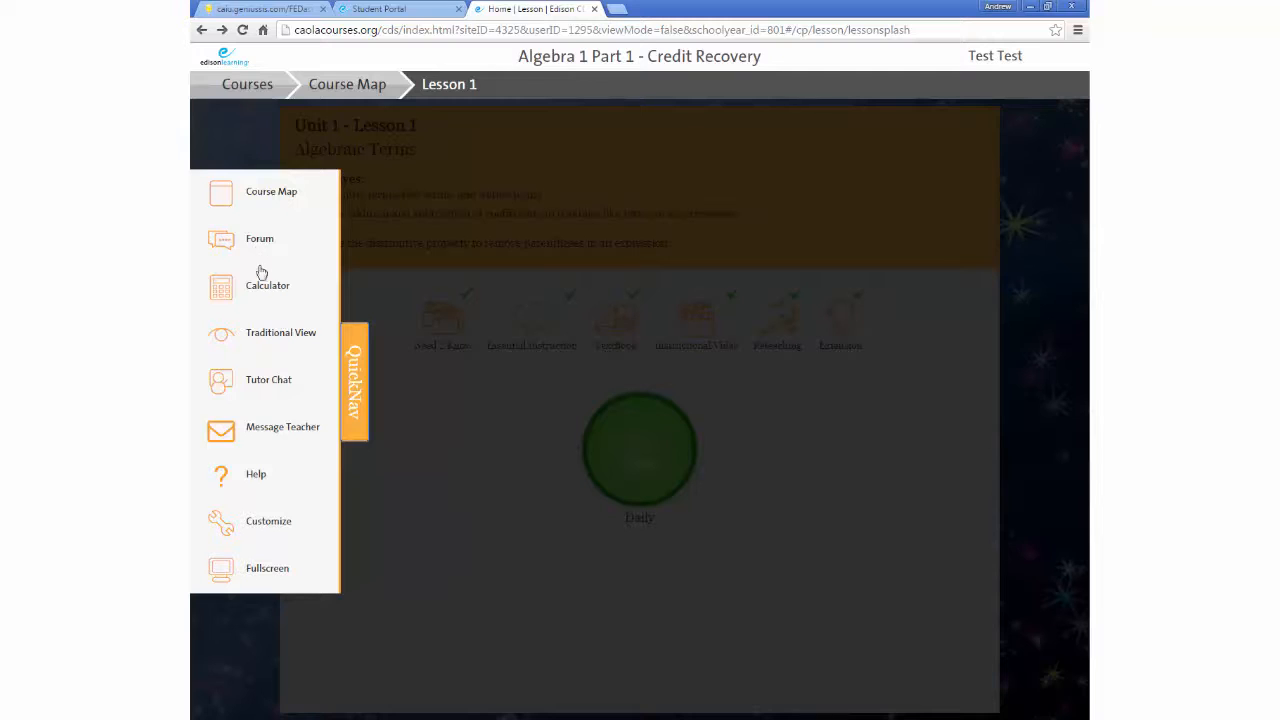
mouse_move(258, 340)
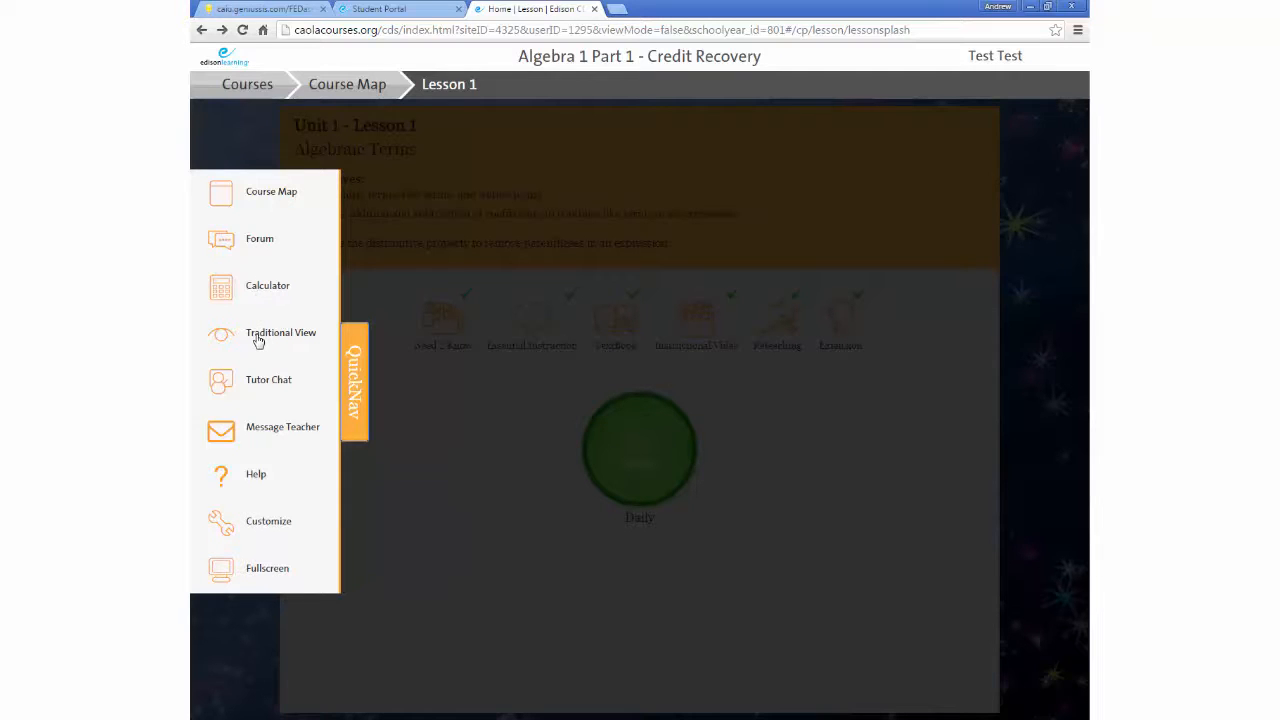
mouse_move(258, 383)
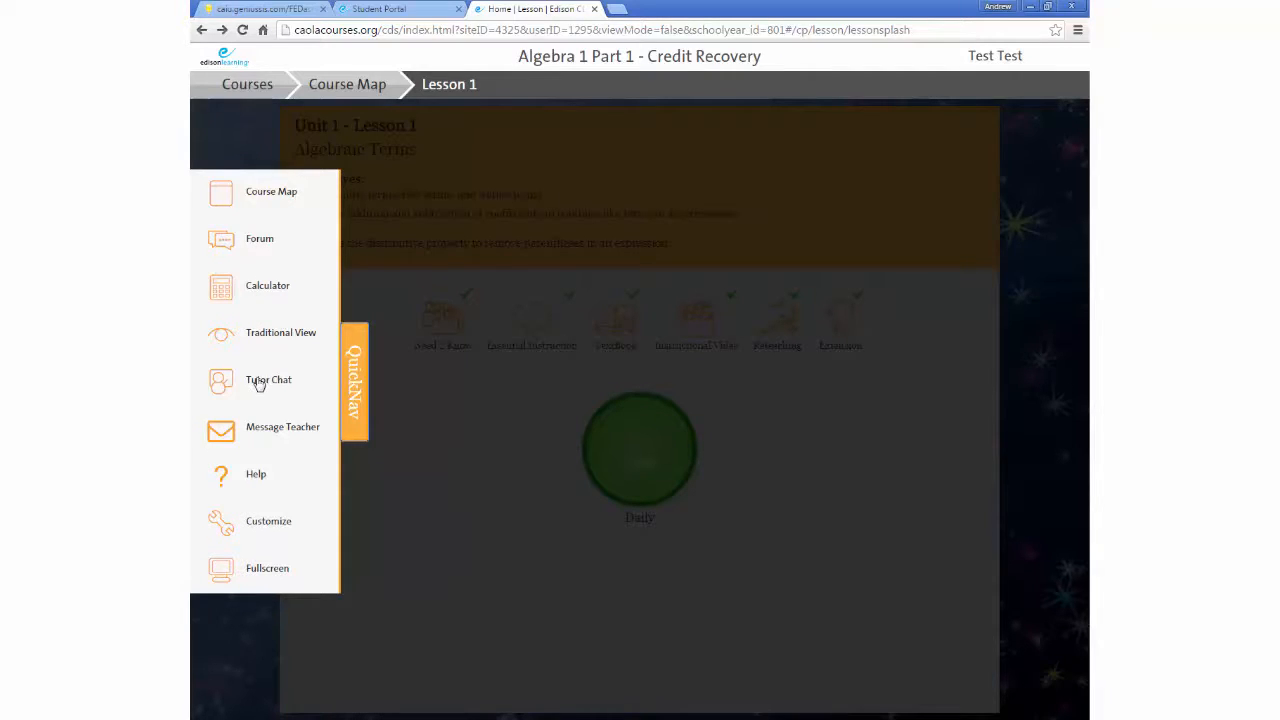
mouse_move(258, 480)
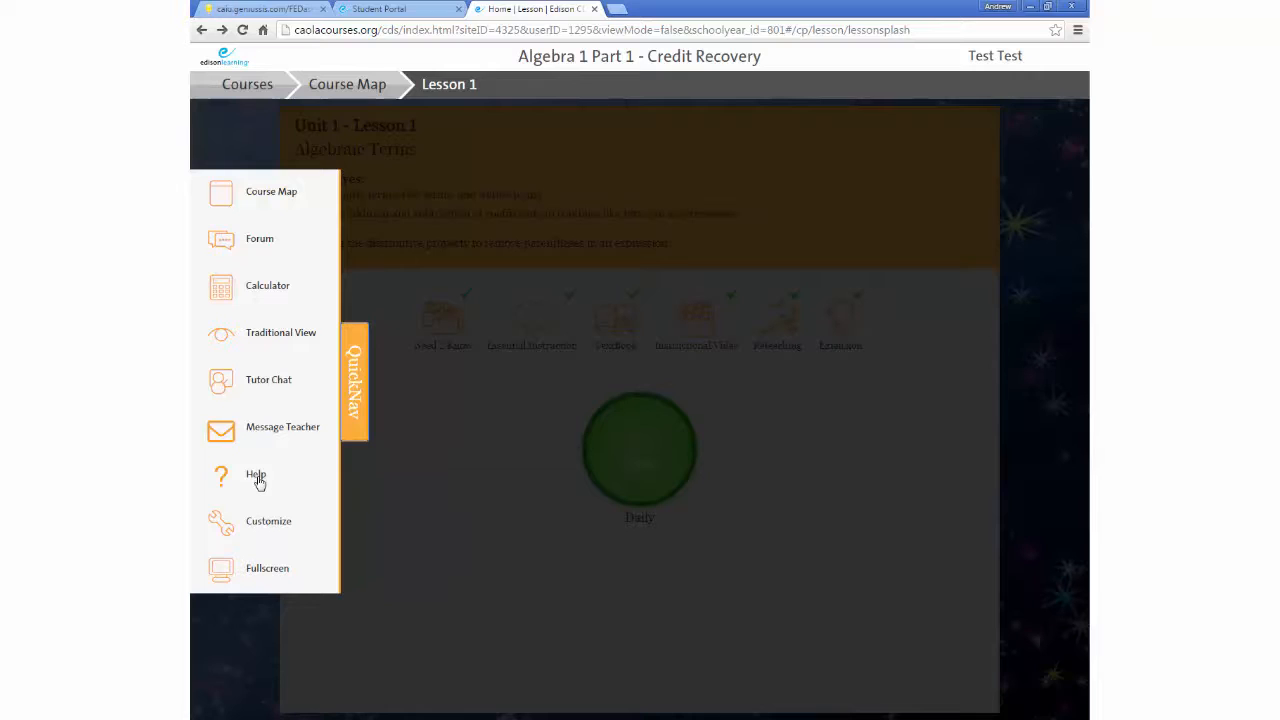
mouse_move(267, 516)
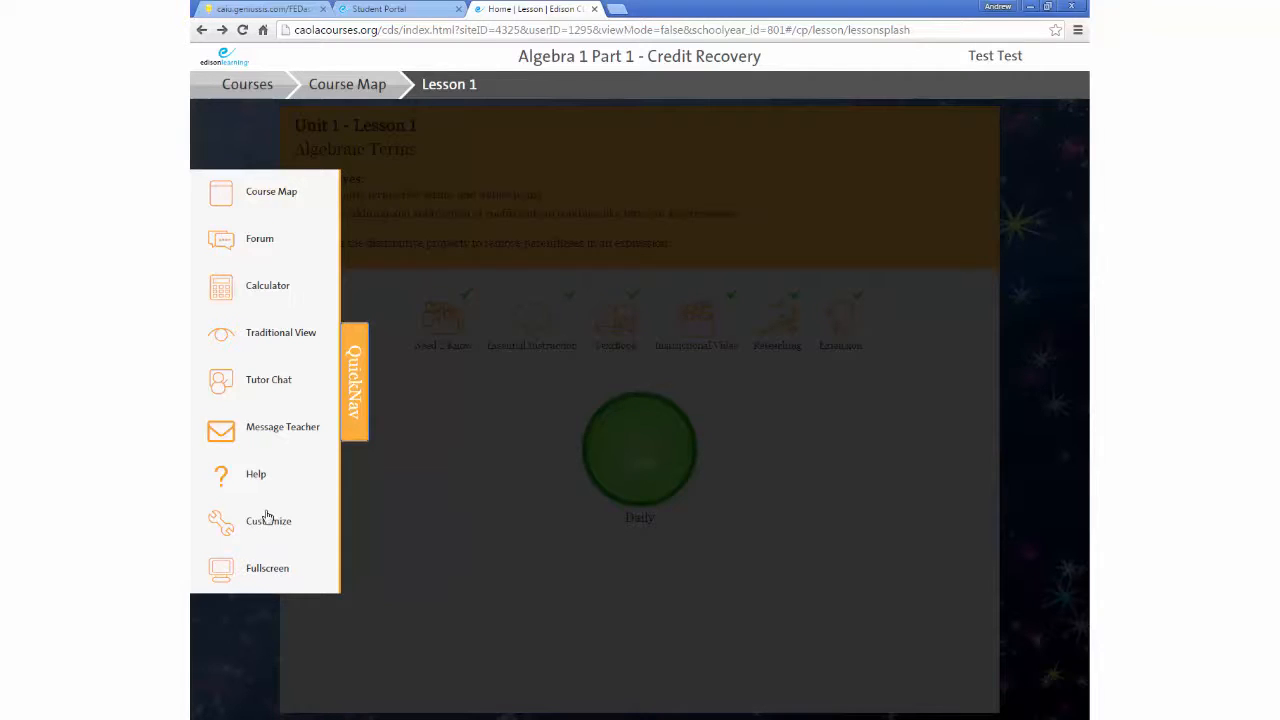
mouse_move(316, 440)
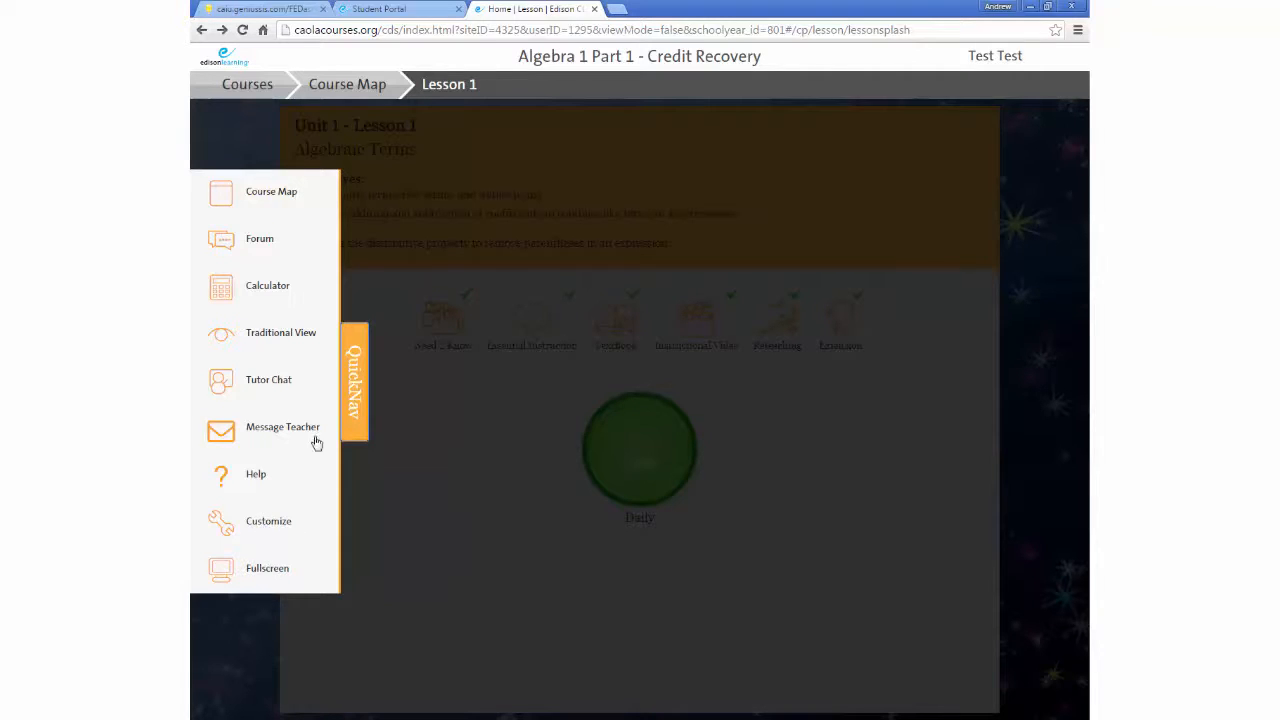
click(350, 395)
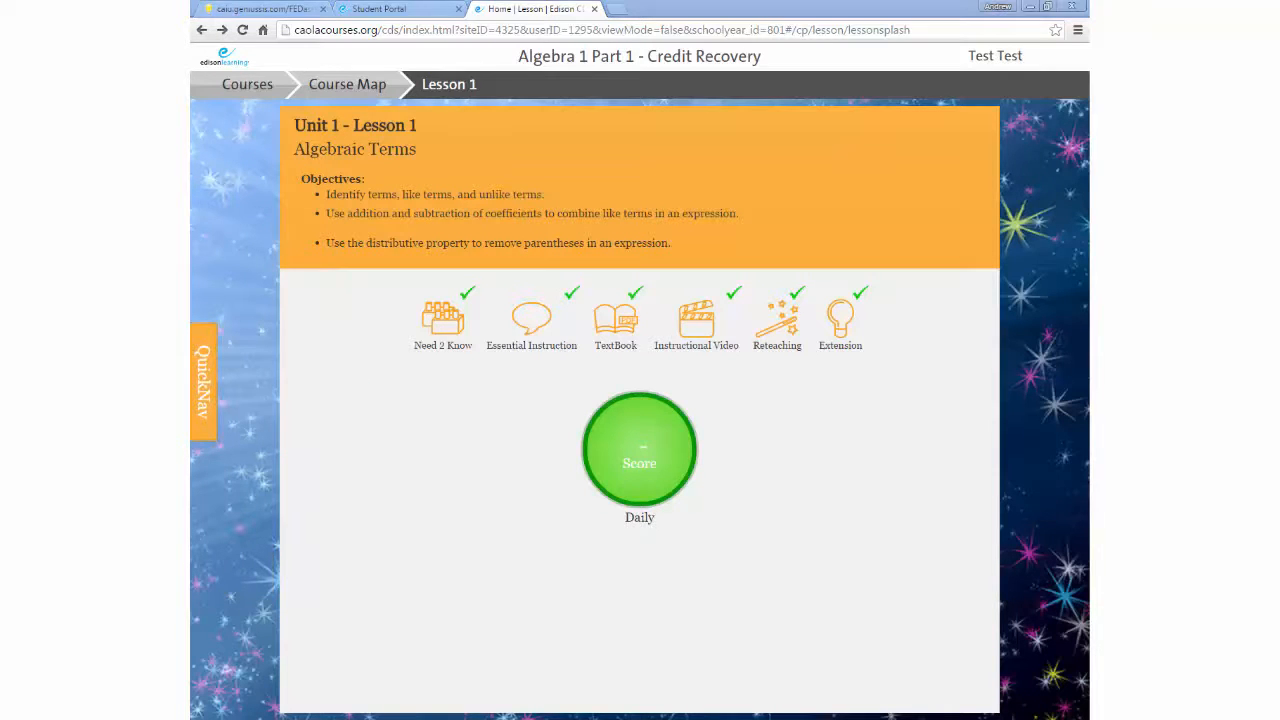
On the multi-course student's portal, expand Art History and Appreciation and go to MyDay.
click(390, 9)
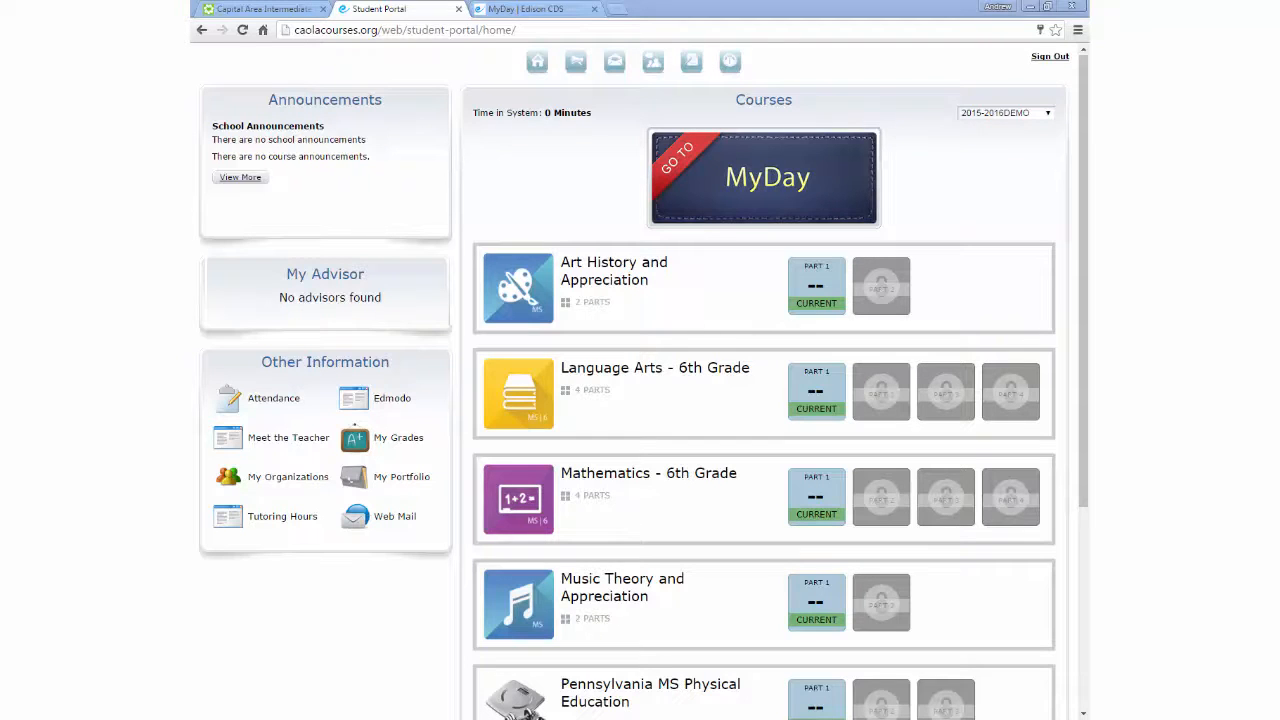
mouse_move(231, 594)
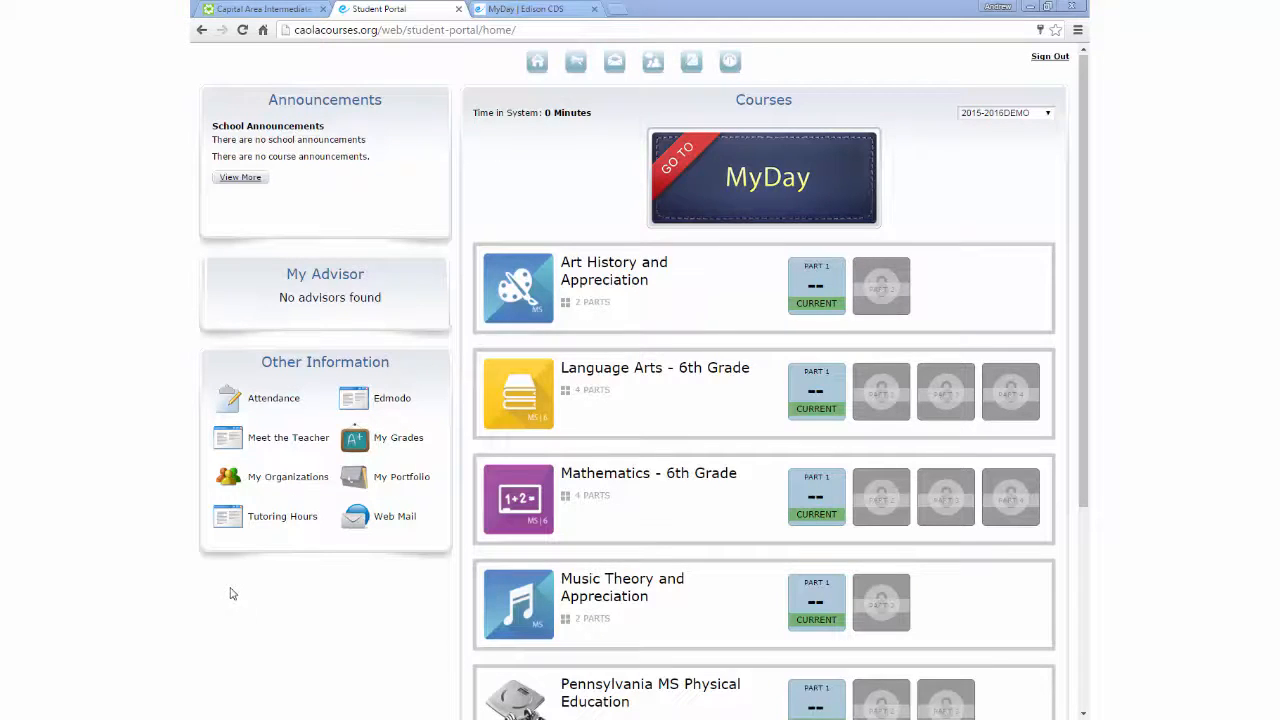
mouse_move(745, 190)
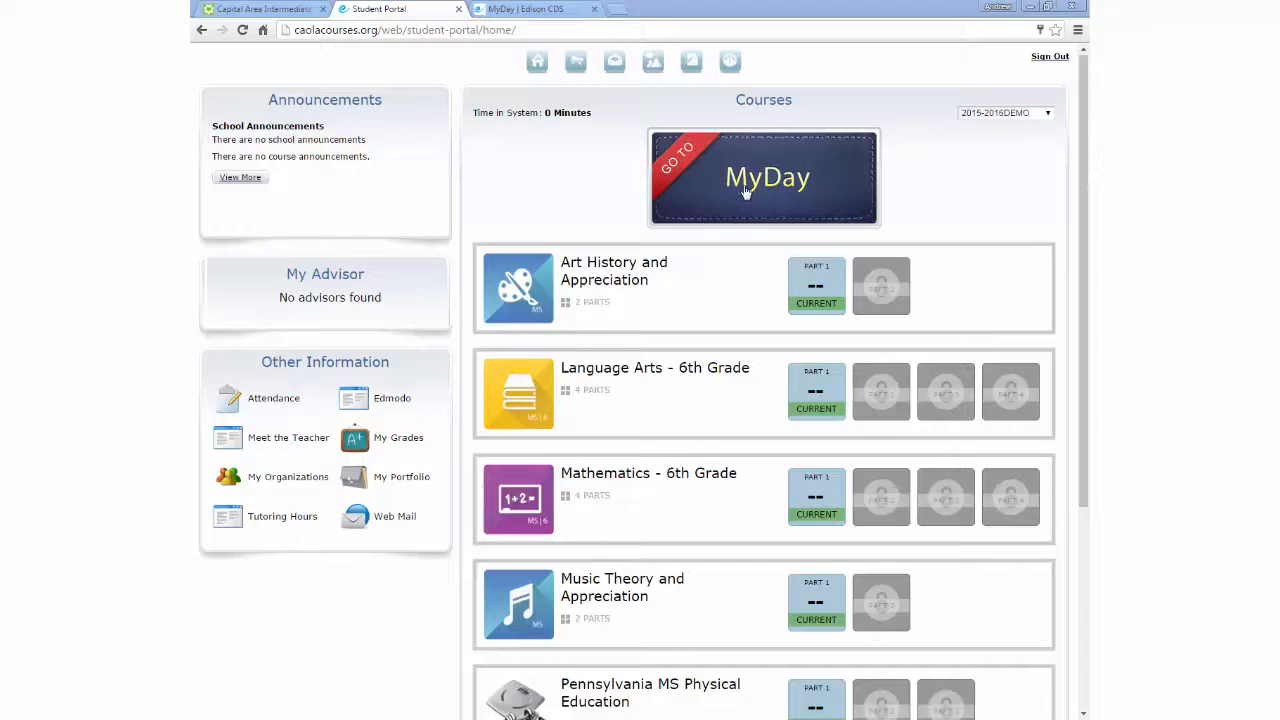
mouse_move(508, 282)
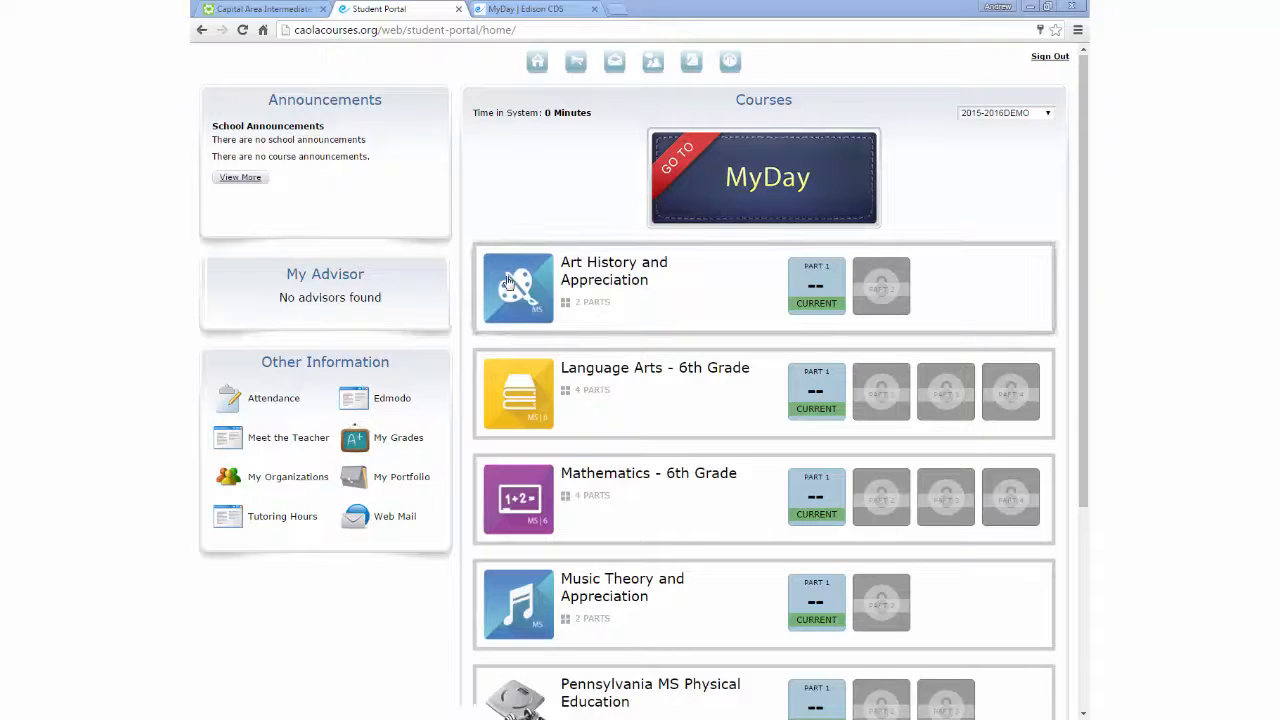
click(816, 285)
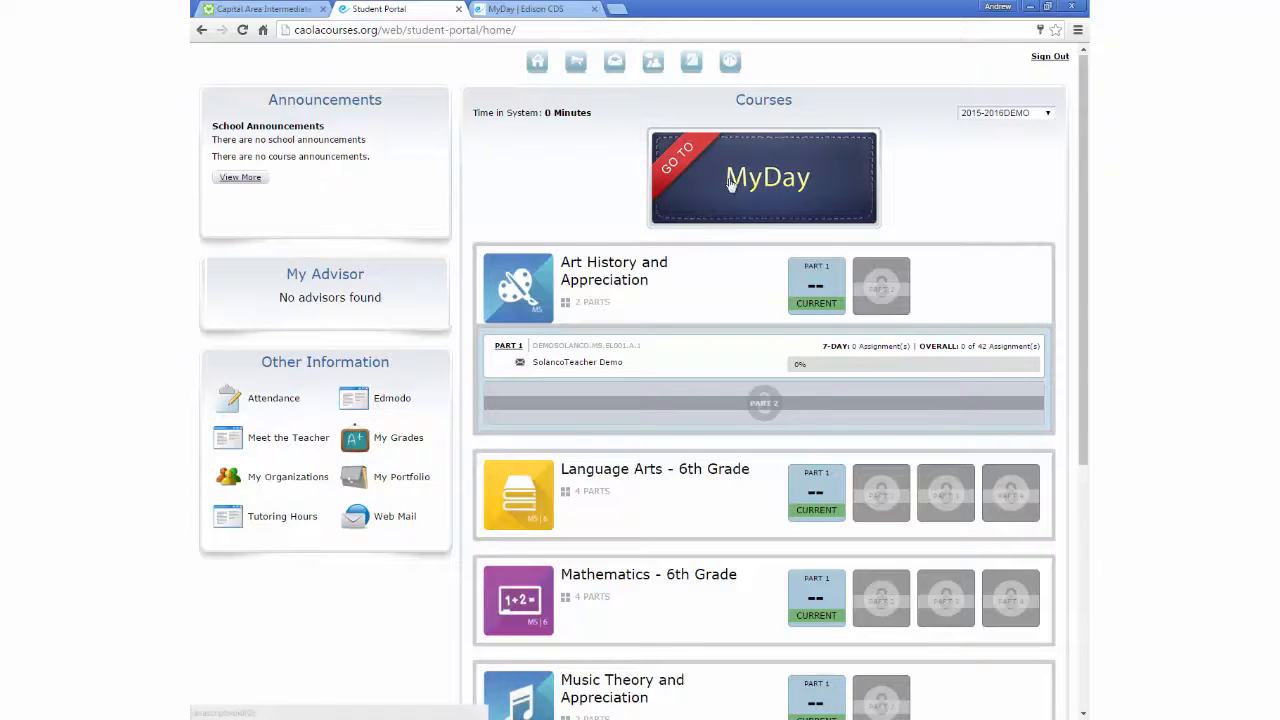
click(764, 177)
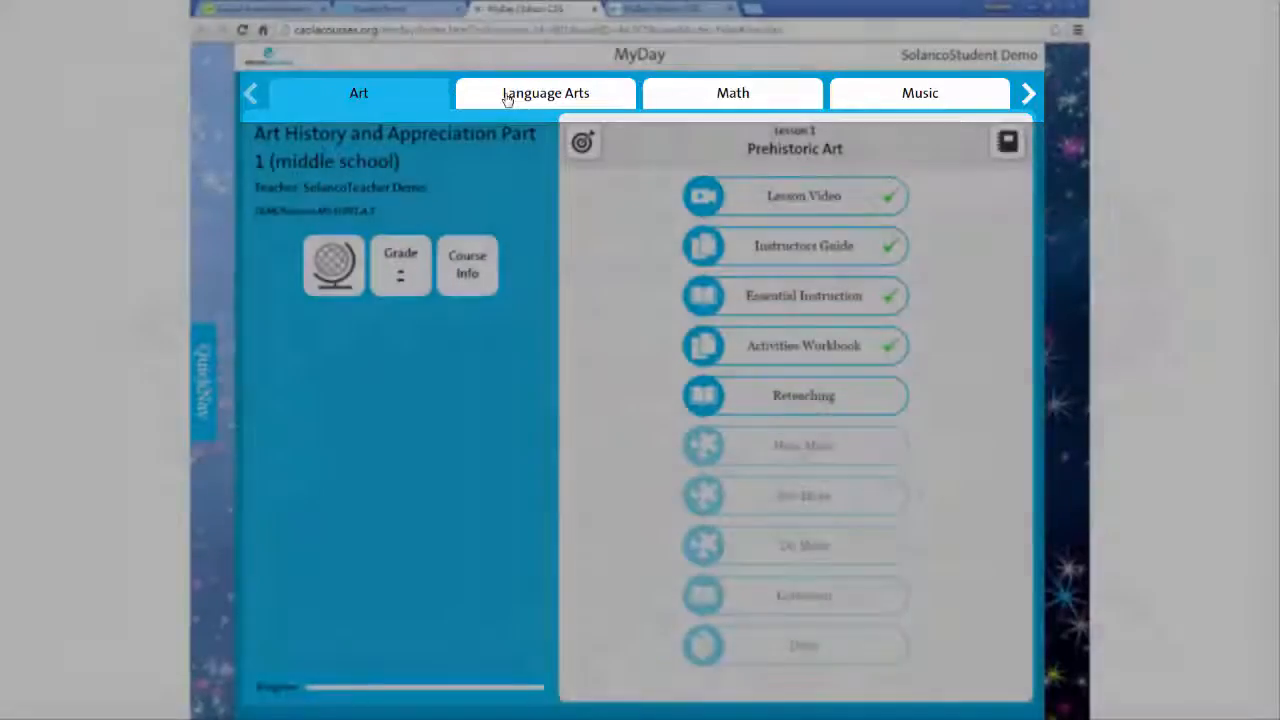
Show Language Arts - 6th Grade Part 1 in MyDay and open its lesson map.
click(545, 93)
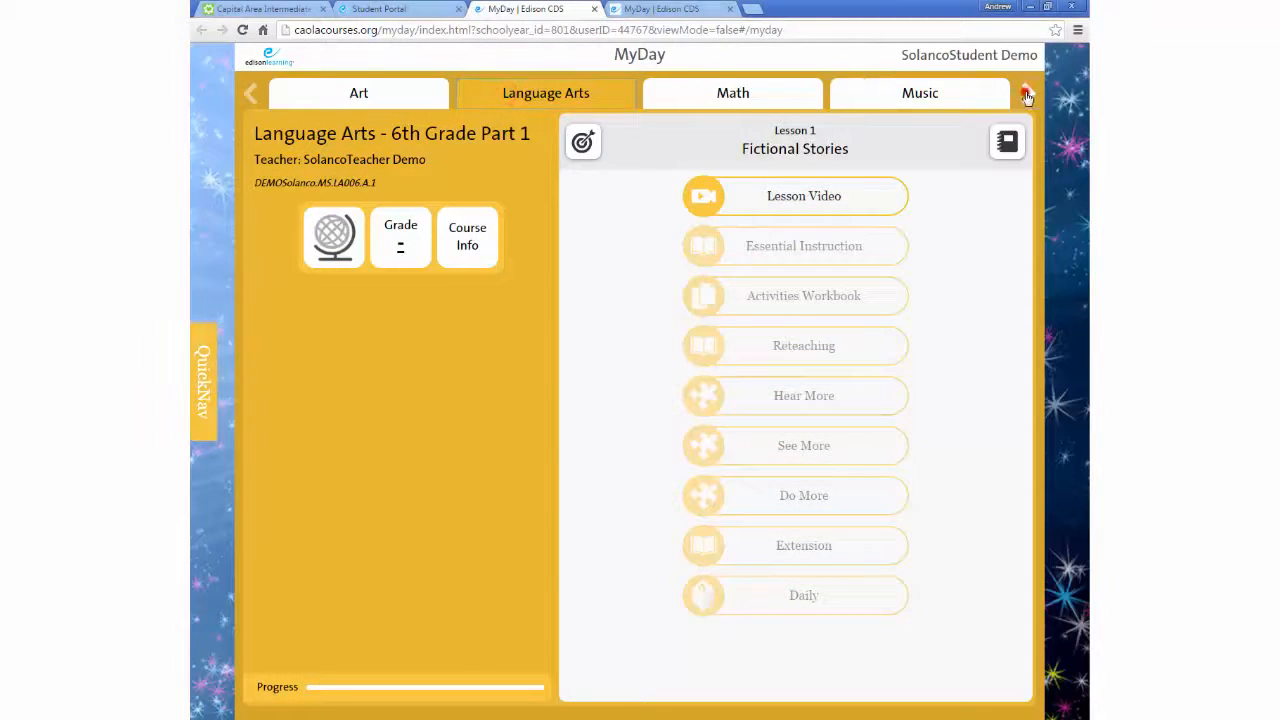
click(1024, 93)
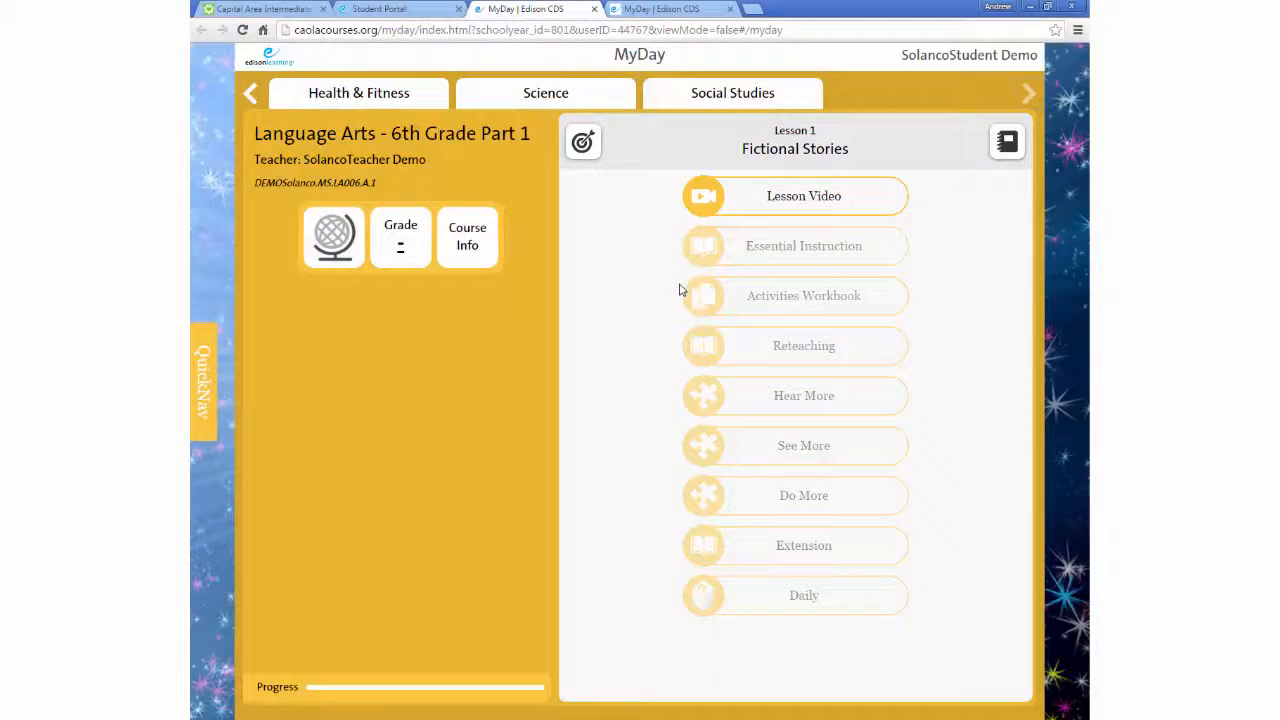
mouse_move(730, 228)
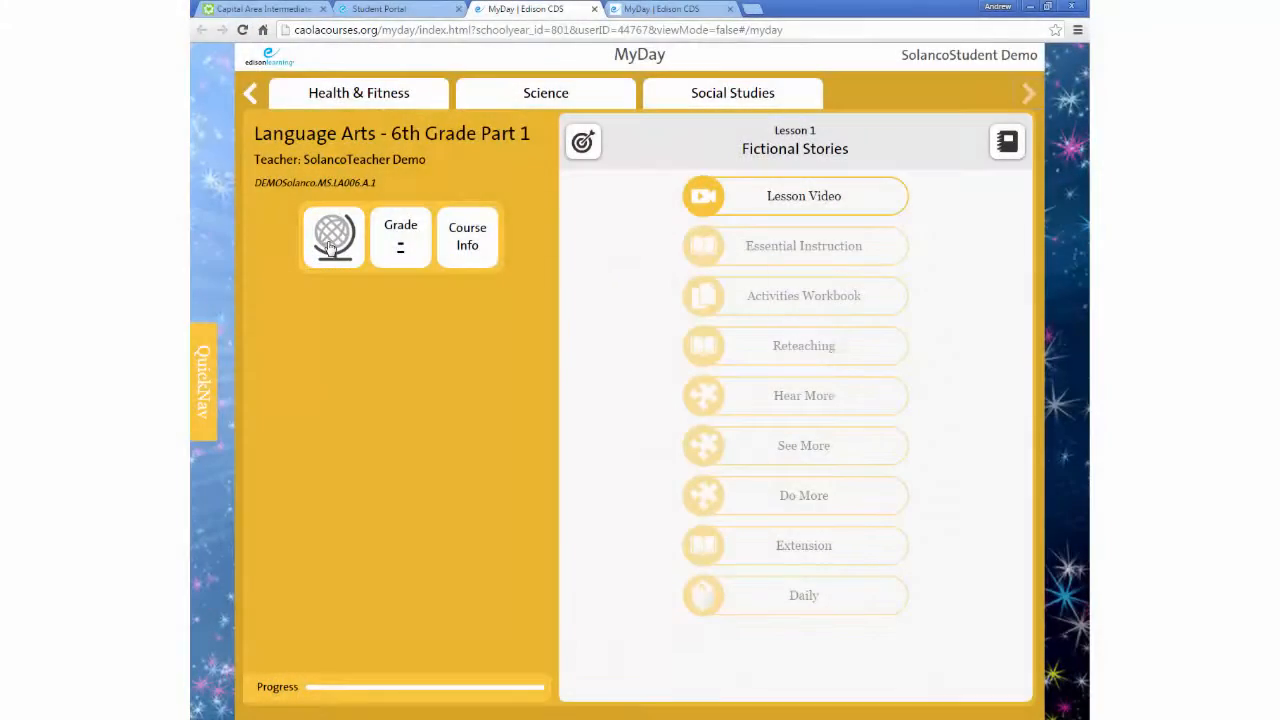
click(333, 237)
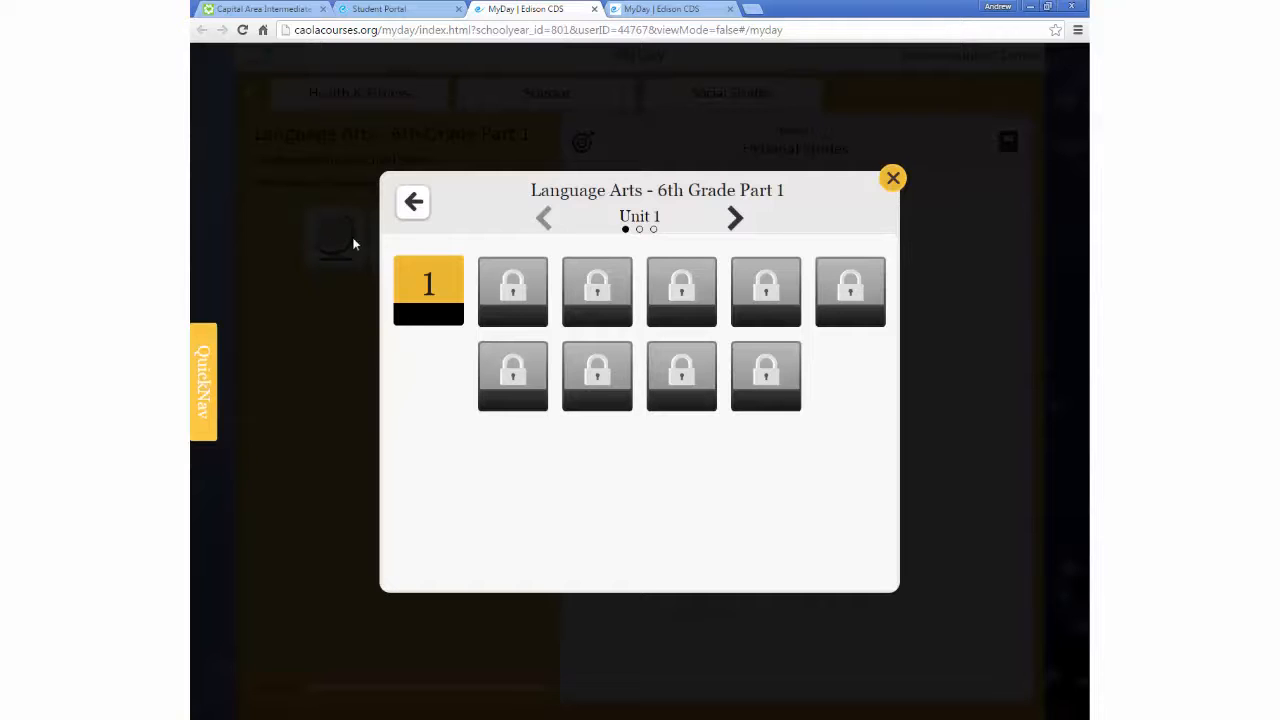
mouse_move(453, 312)
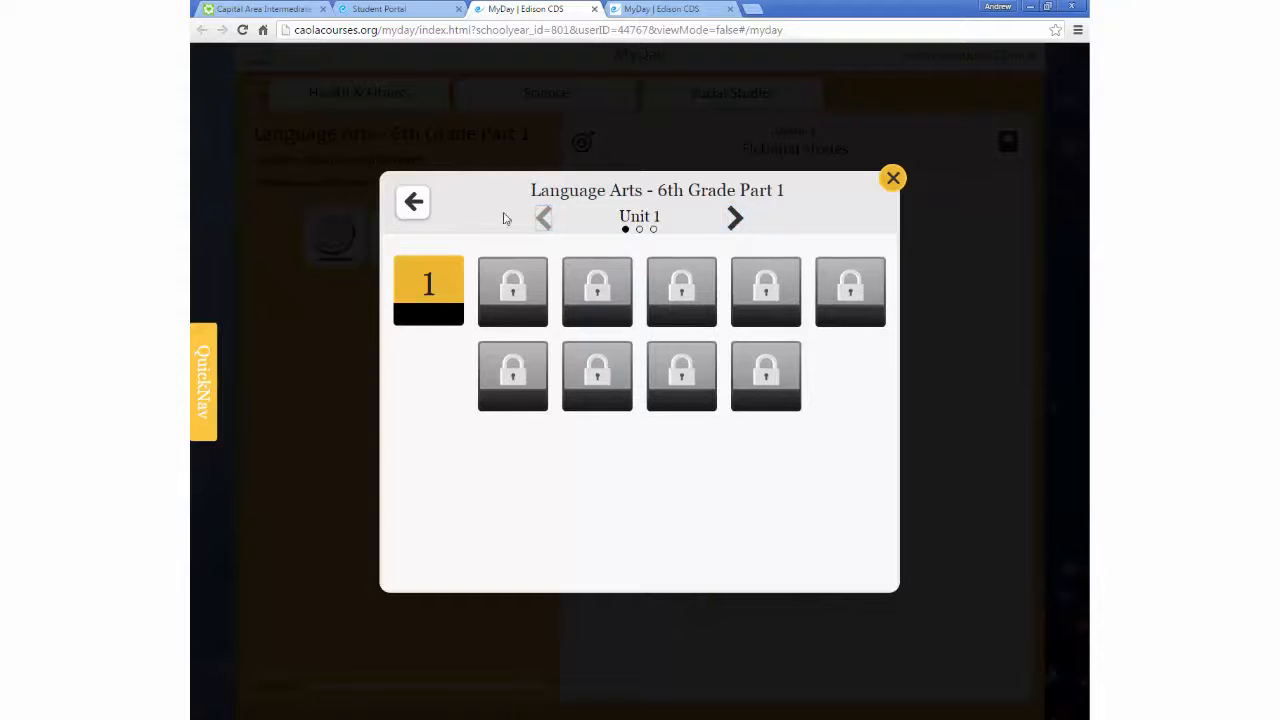
Go back to the Courses list and scroll through all subjects and parts.
click(412, 202)
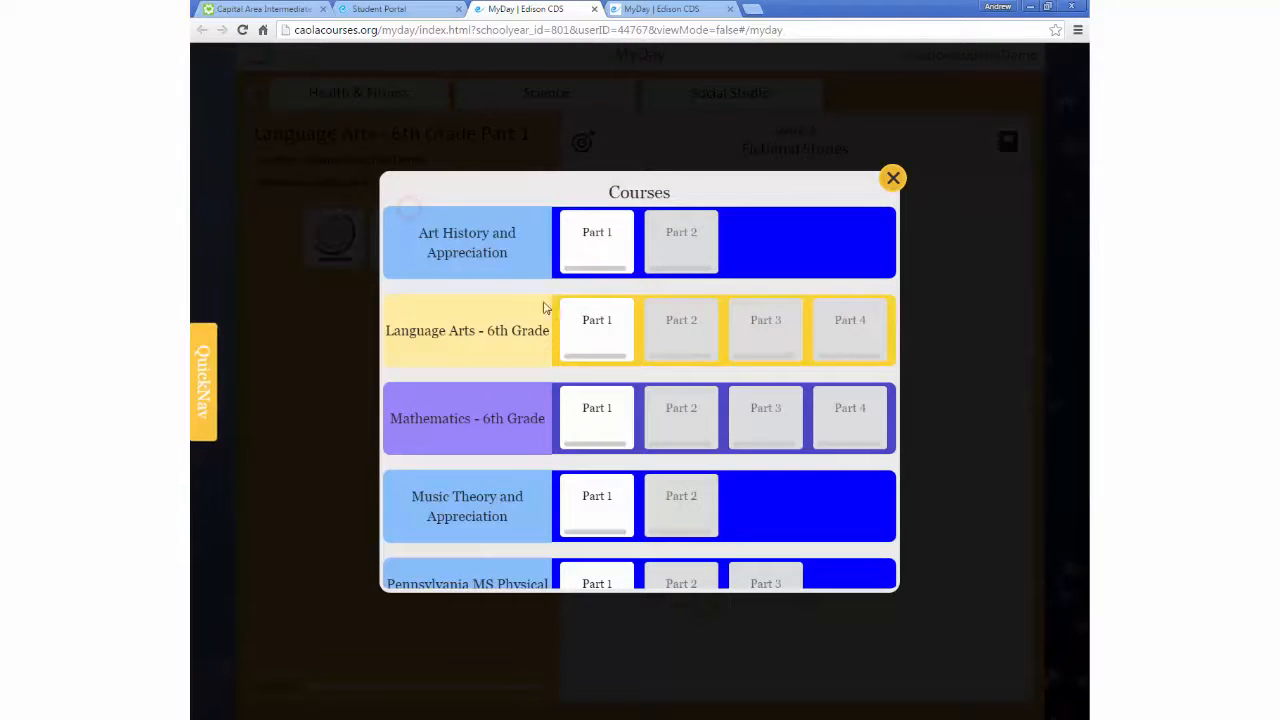
scroll(down, 3)
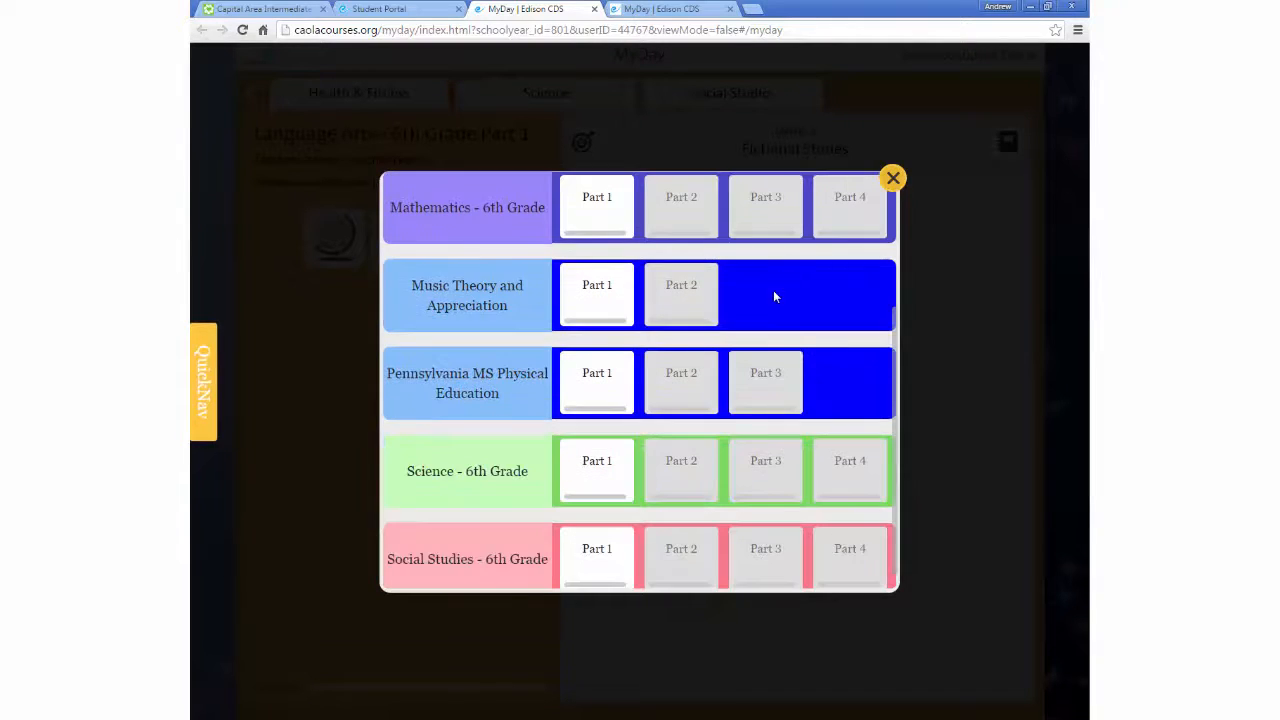